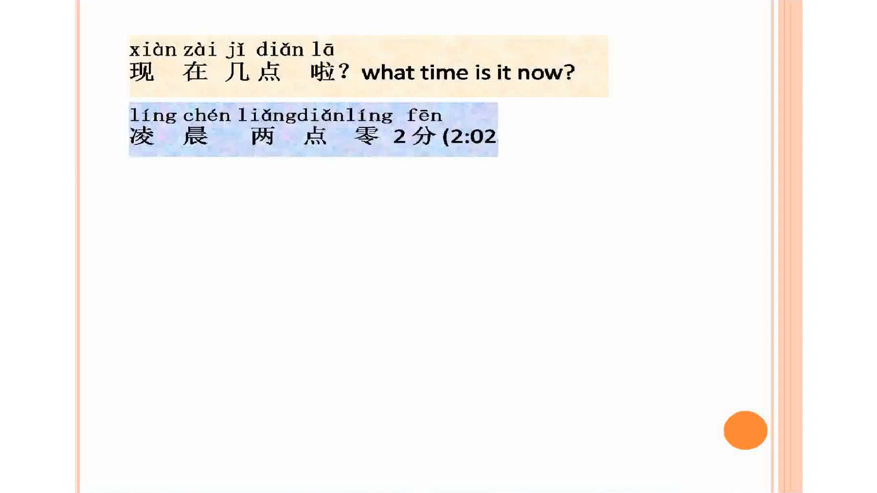
text(am))
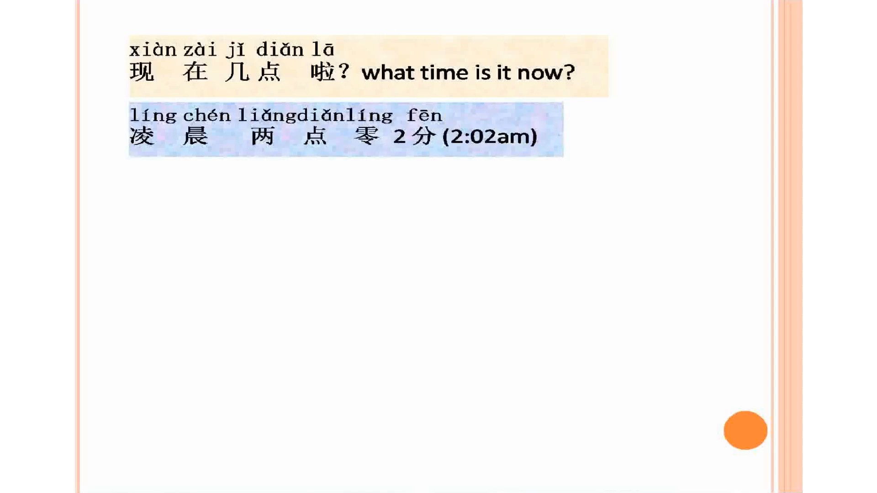